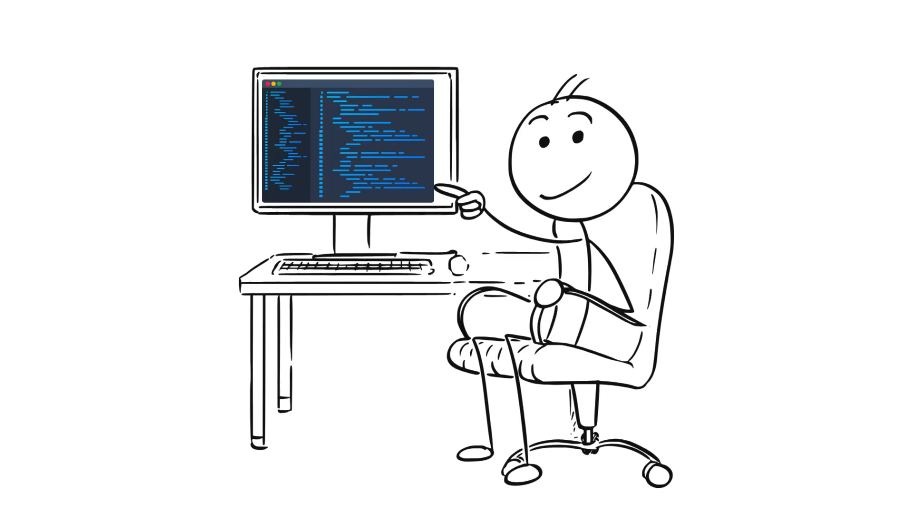
key("ctrl+v")
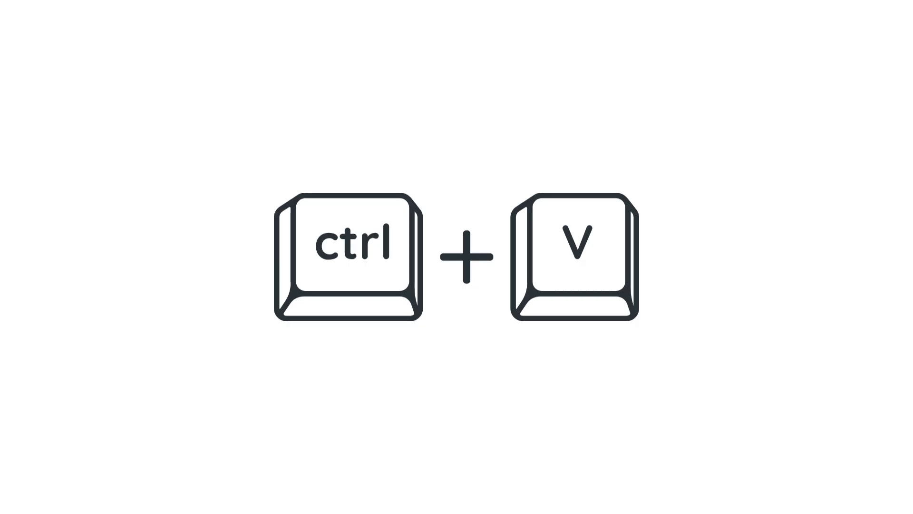
key("ctrl+v")
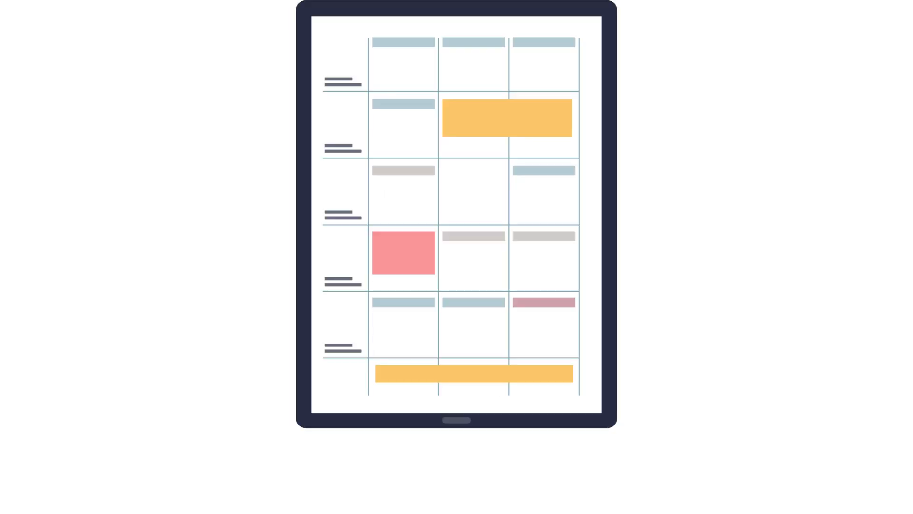